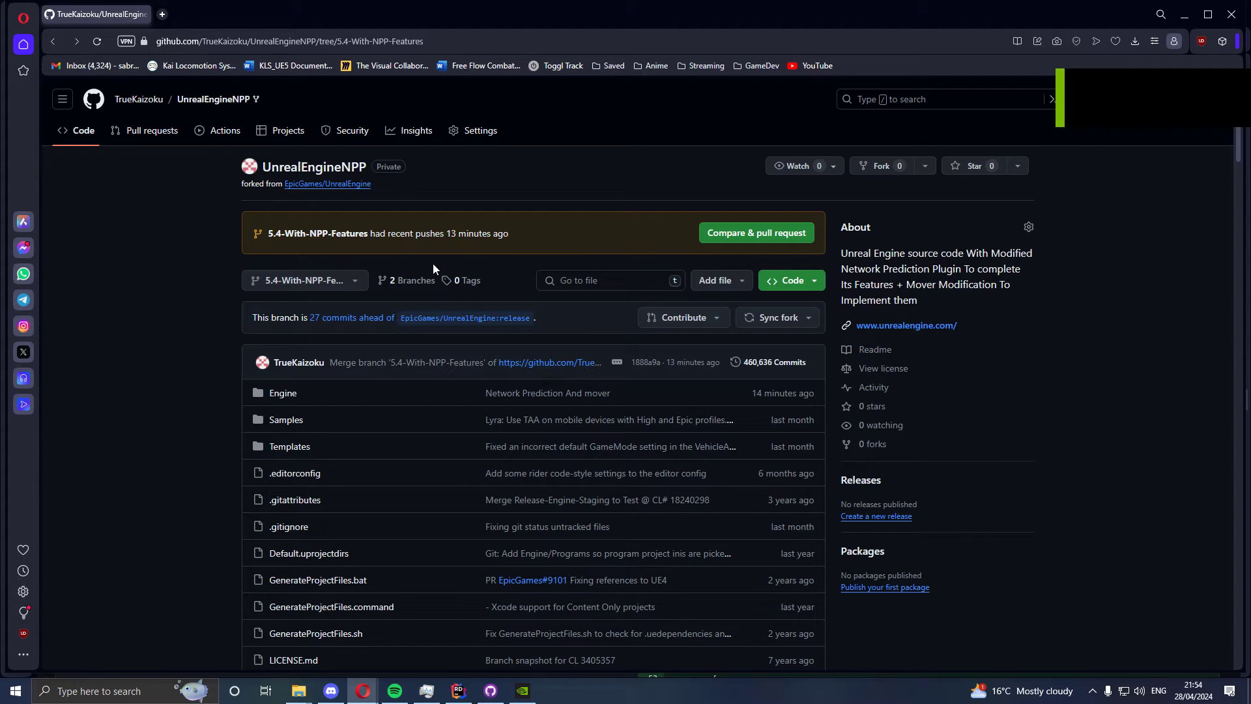
- Expand the repository tree down through Engine to the Plugins folder
{"action": "scroll", "scroll_direction": "down", "scroll_amount": 3}
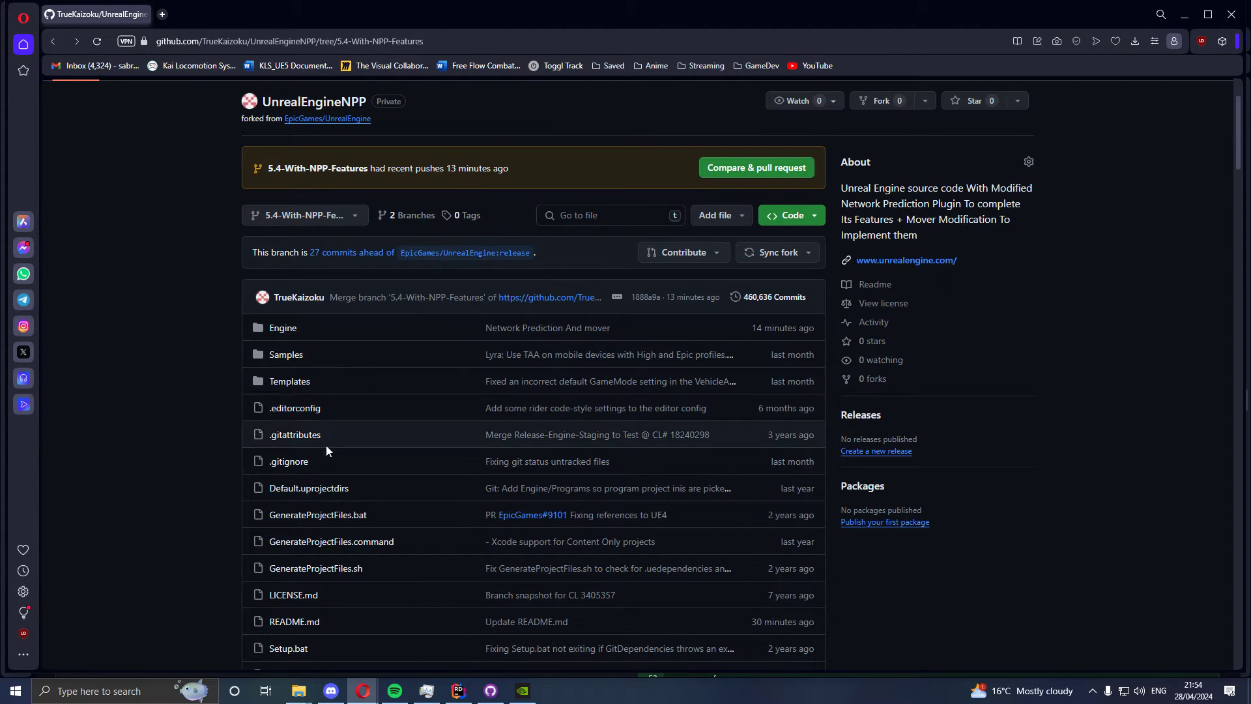
{"action": "scroll", "scroll_direction": "up", "scroll_amount": 3}
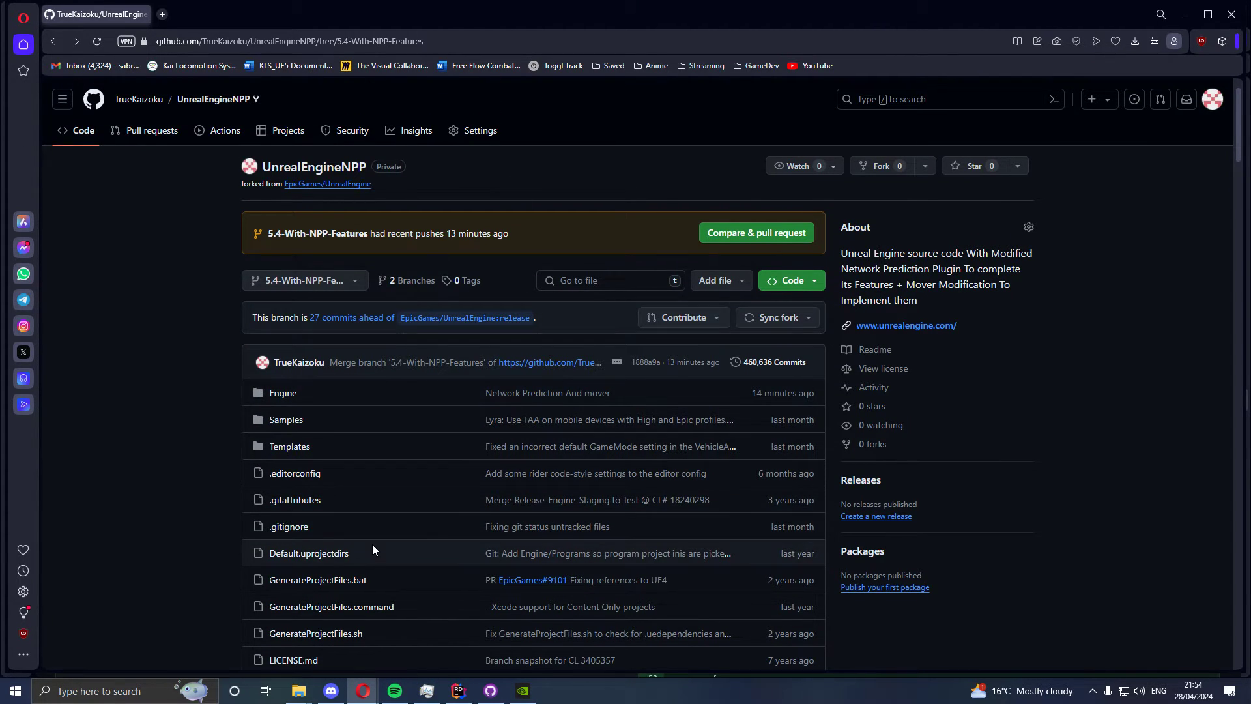
{"action": "mouse_move", "coordinate": [325, 314]}
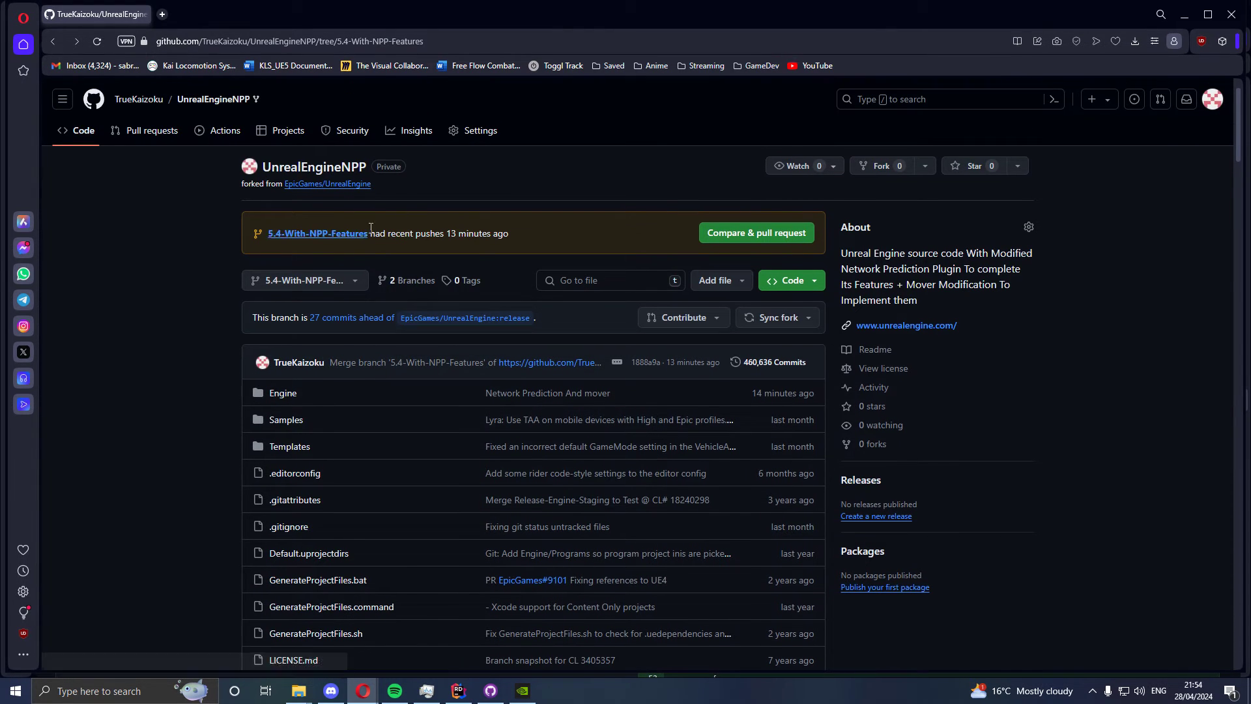
{"action": "mouse_move", "coordinate": [188, 129]}
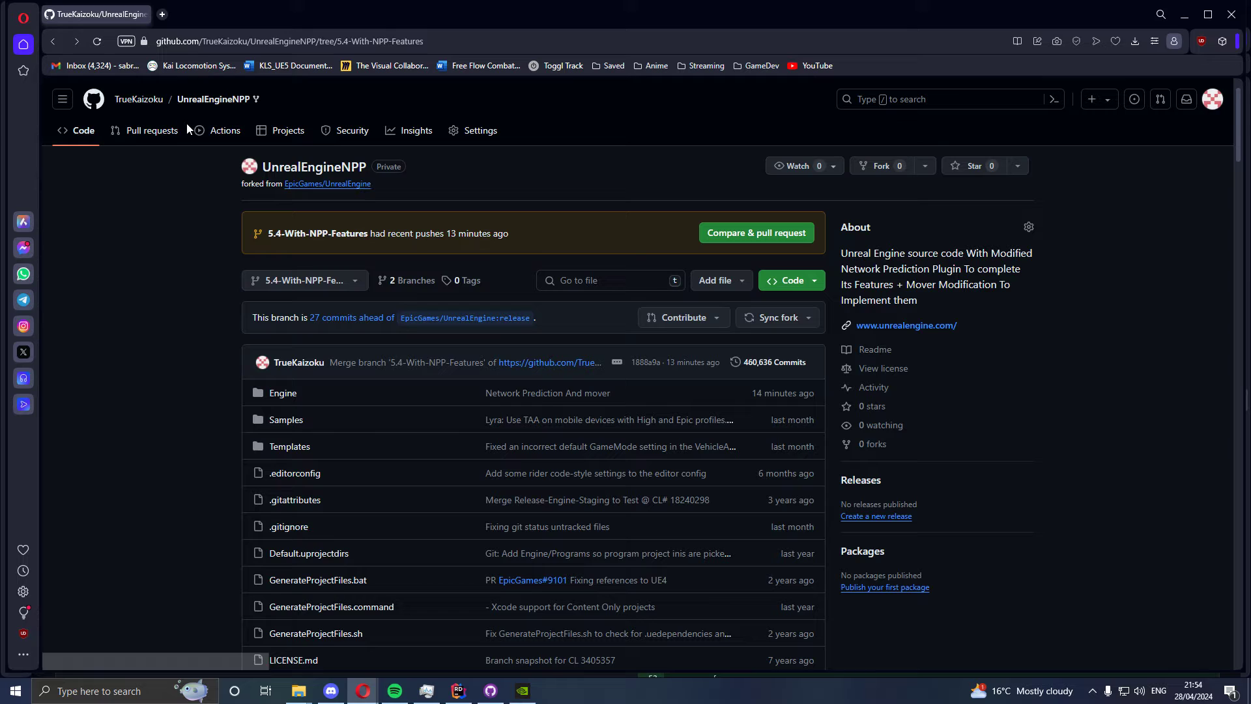
{"action": "scroll", "scroll_direction": "down", "scroll_amount": 3}
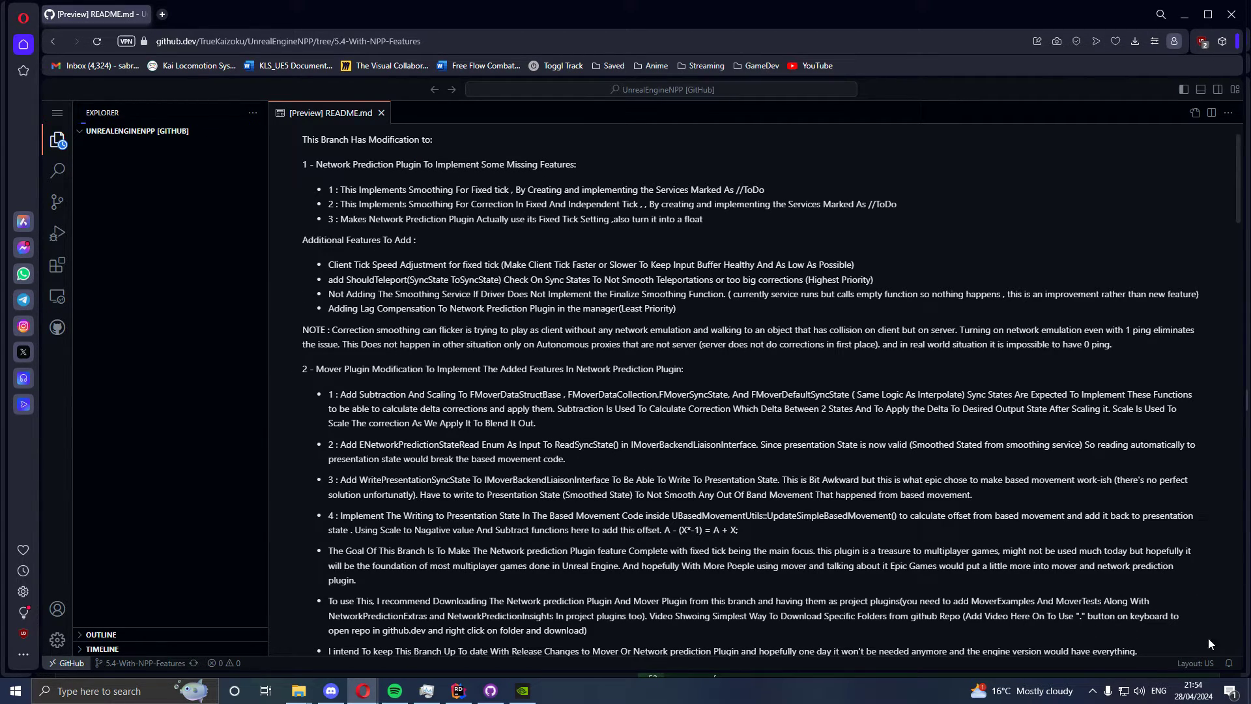
{"action": "left_click", "coordinate": [137, 131]}
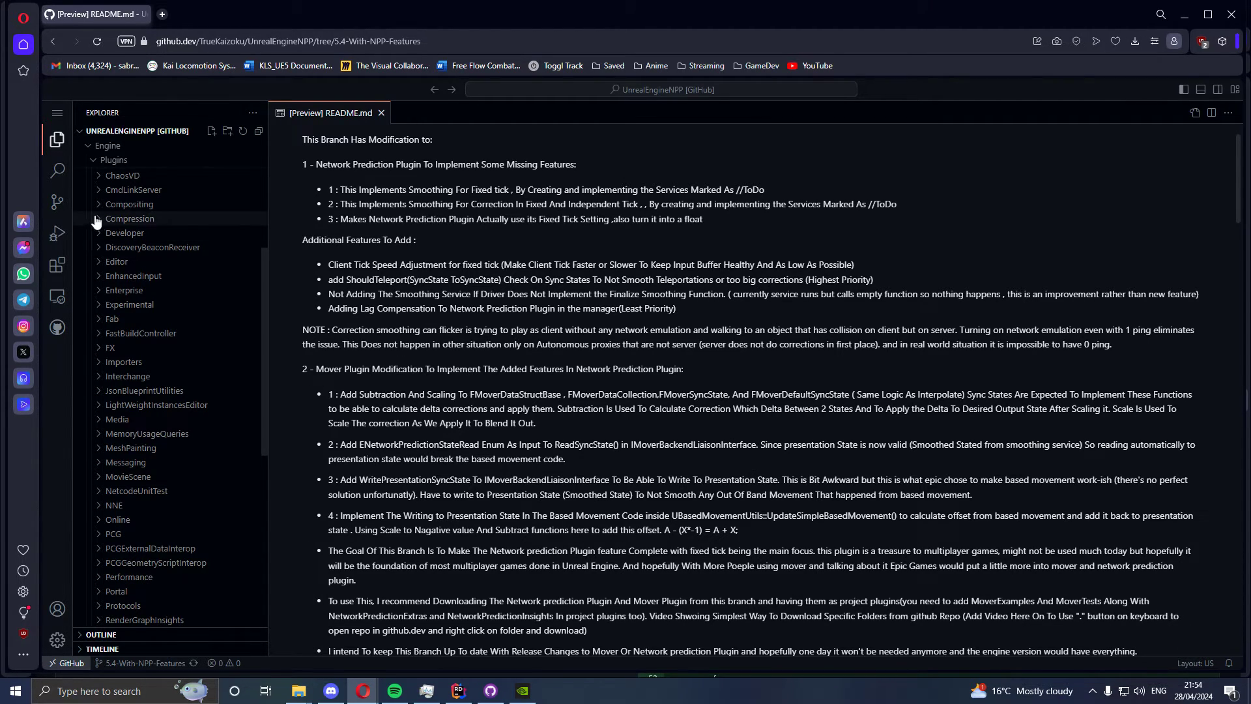
{"action": "mouse_move", "coordinate": [166, 337]}
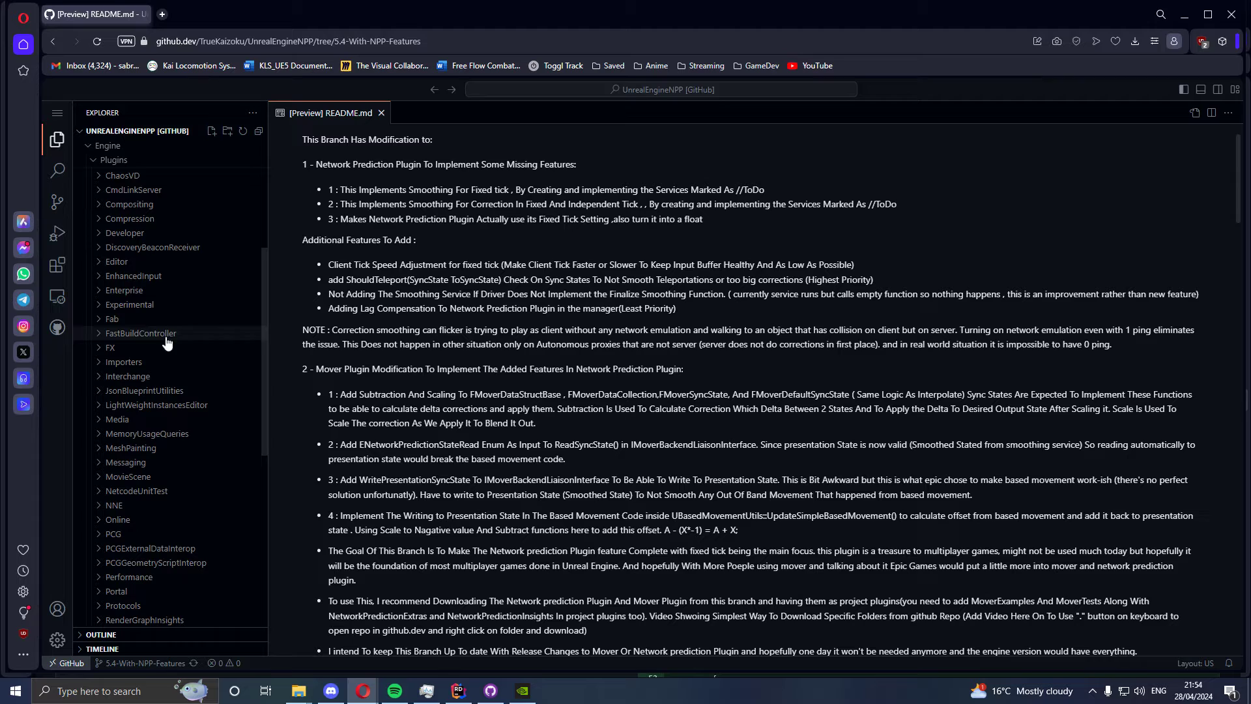
- Expand Experimental and scroll its plugin list down to Mover, MoverExamples and MoverTests
{"action": "scroll", "scroll_direction": "down", "scroll_amount": 3}
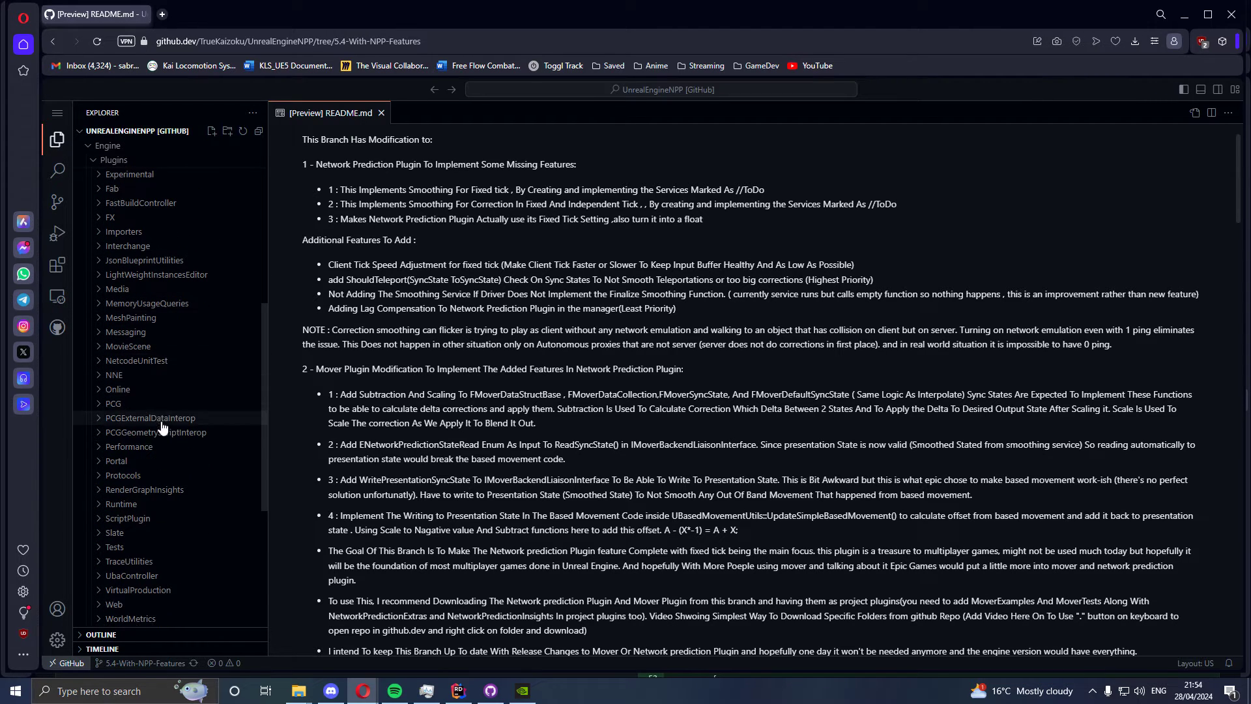
{"action": "scroll", "scroll_direction": "up", "scroll_amount": 3}
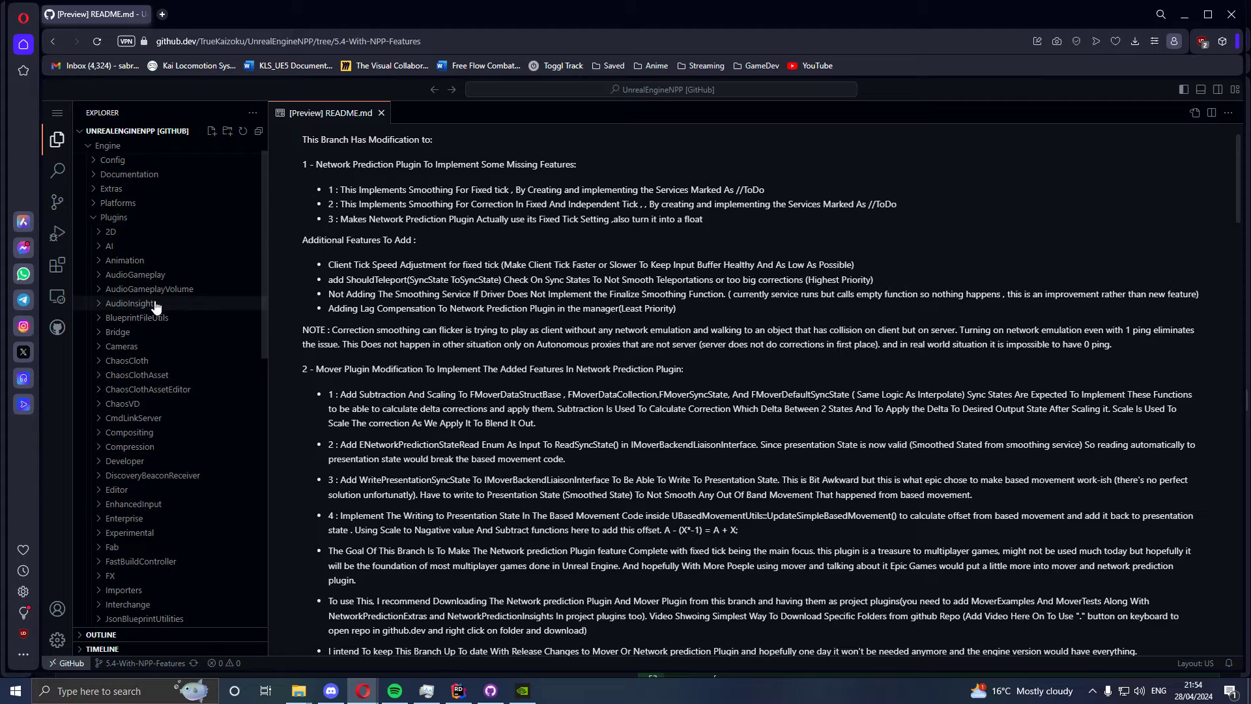
{"action": "mouse_move", "coordinate": [128, 532]}
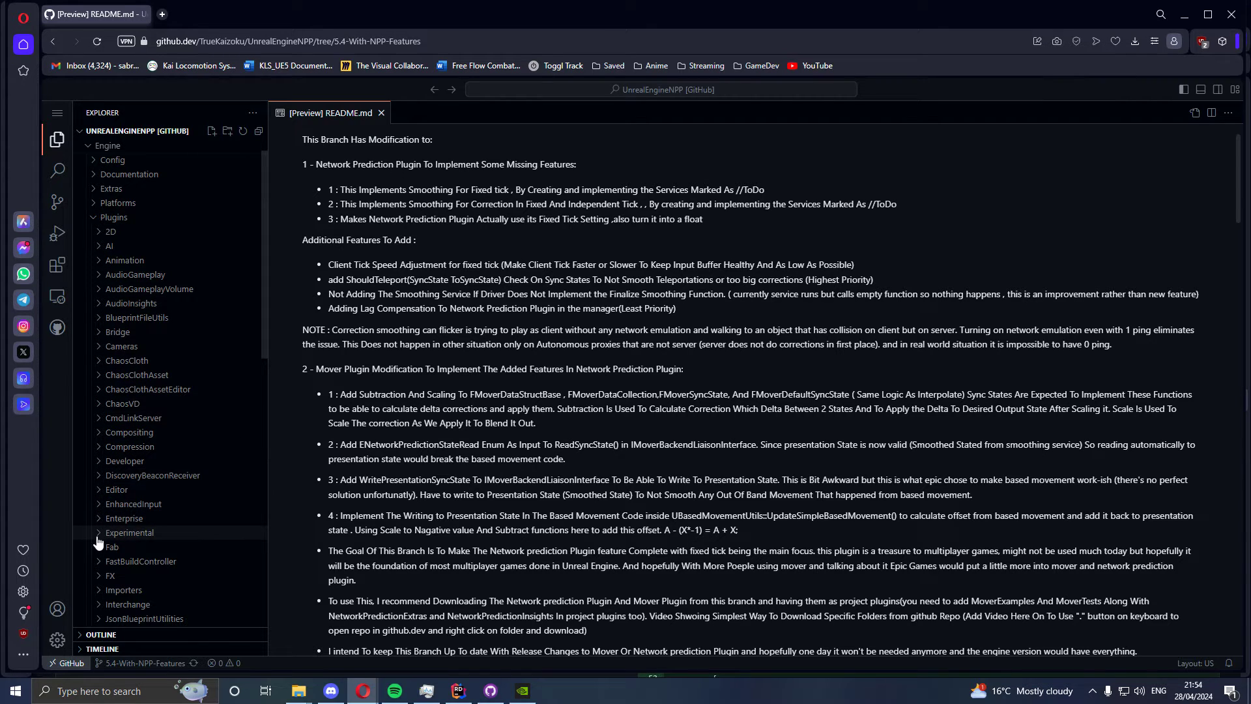
{"action": "left_click", "coordinate": [129, 531]}
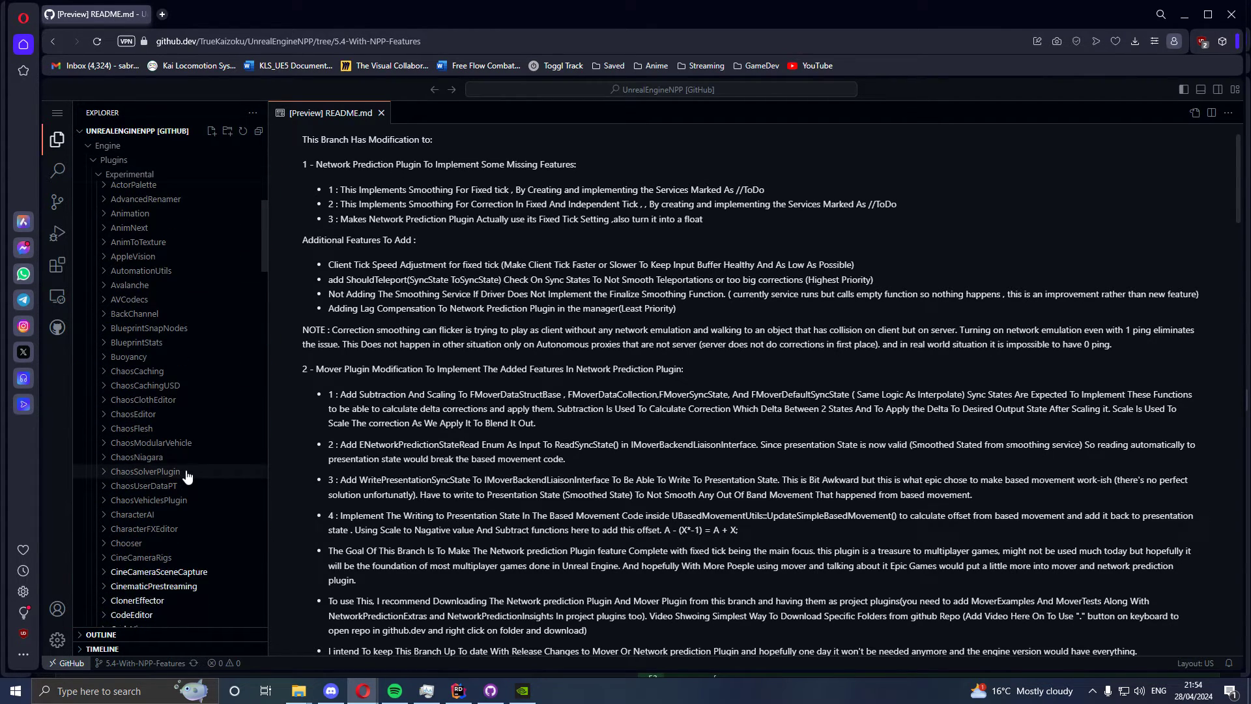
{"action": "scroll", "scroll_direction": "down", "scroll_amount": 3}
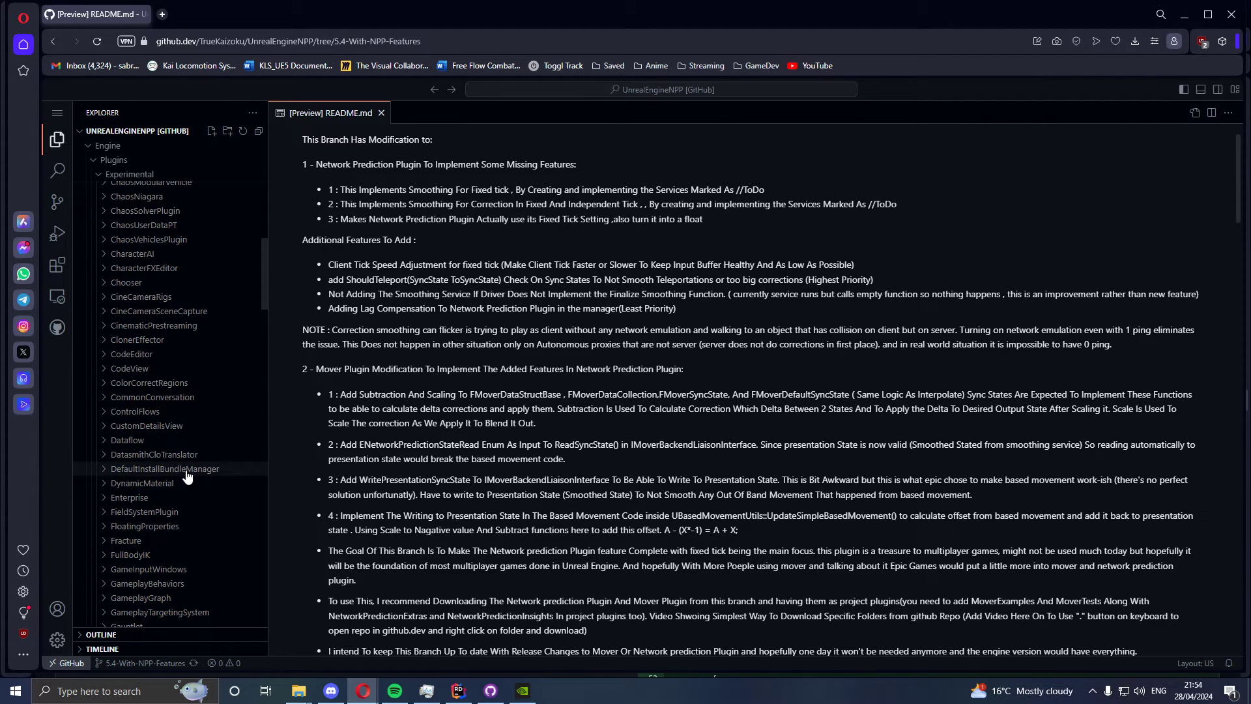
{"action": "scroll", "scroll_direction": "down", "scroll_amount": 3}
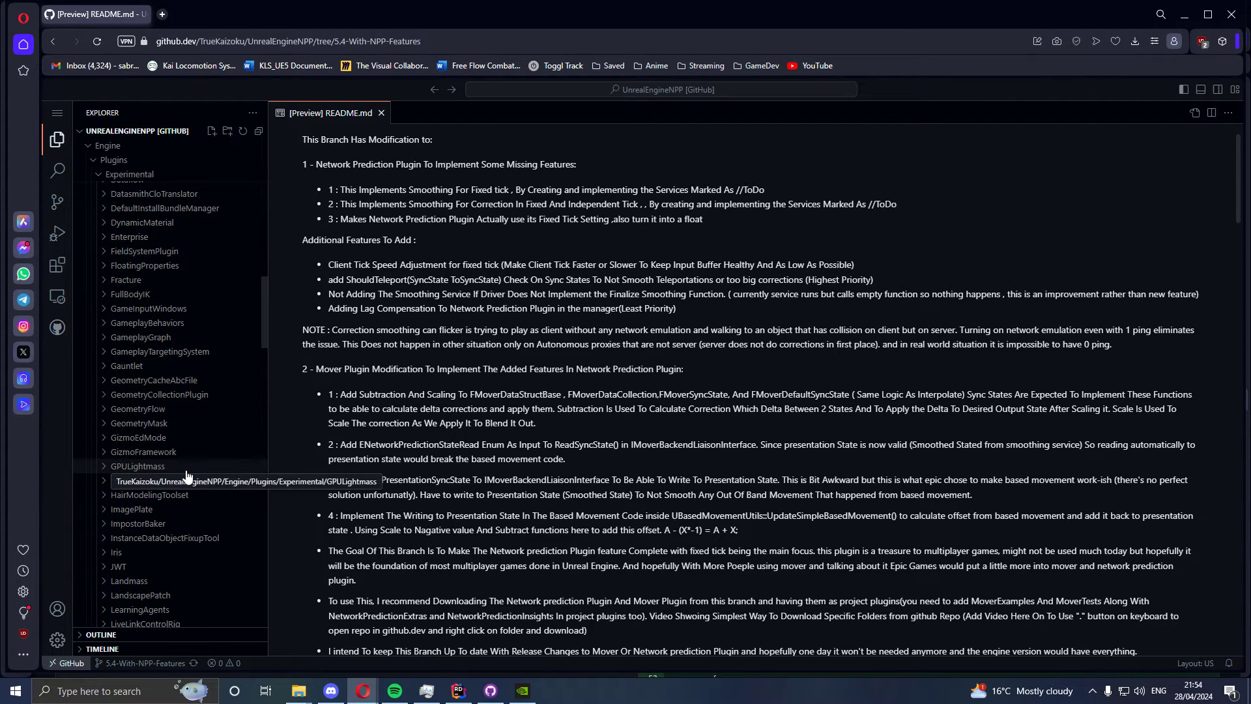
{"action": "scroll", "scroll_direction": "down", "scroll_amount": 3}
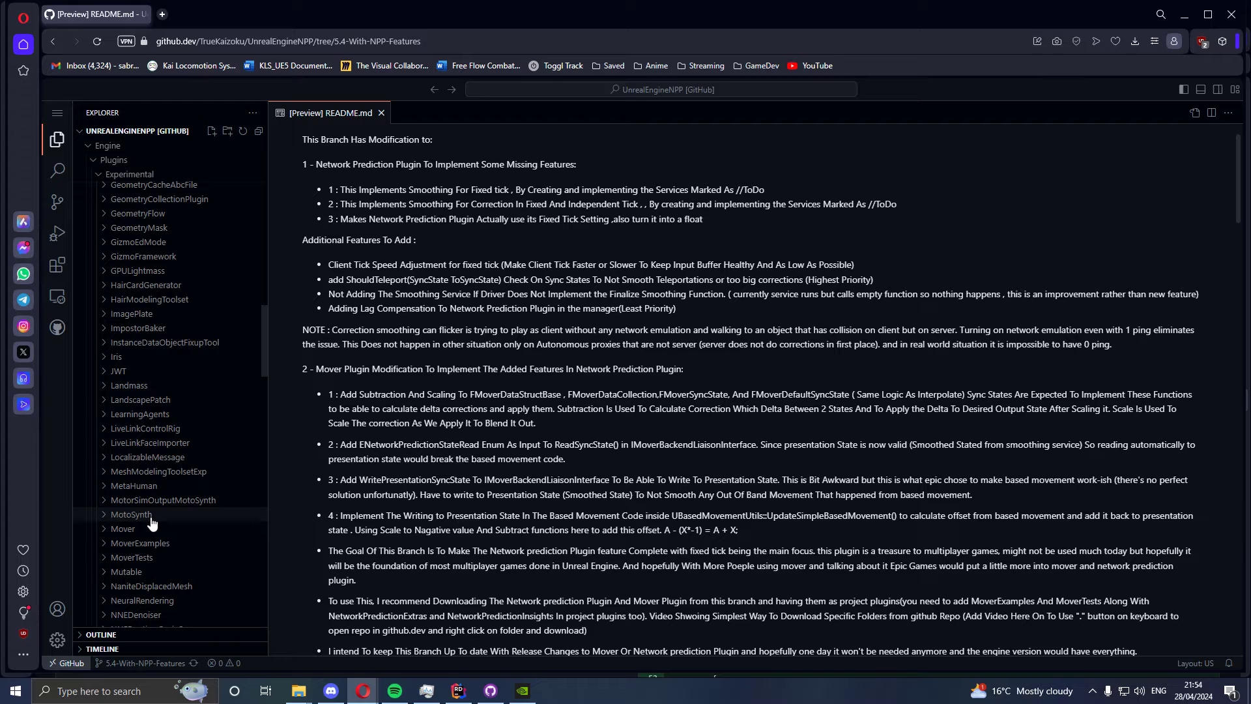
- Download the Mover folder and create a new Test2 folder in Documents as its destination
{"action": "right_click", "coordinate": [122, 527]}
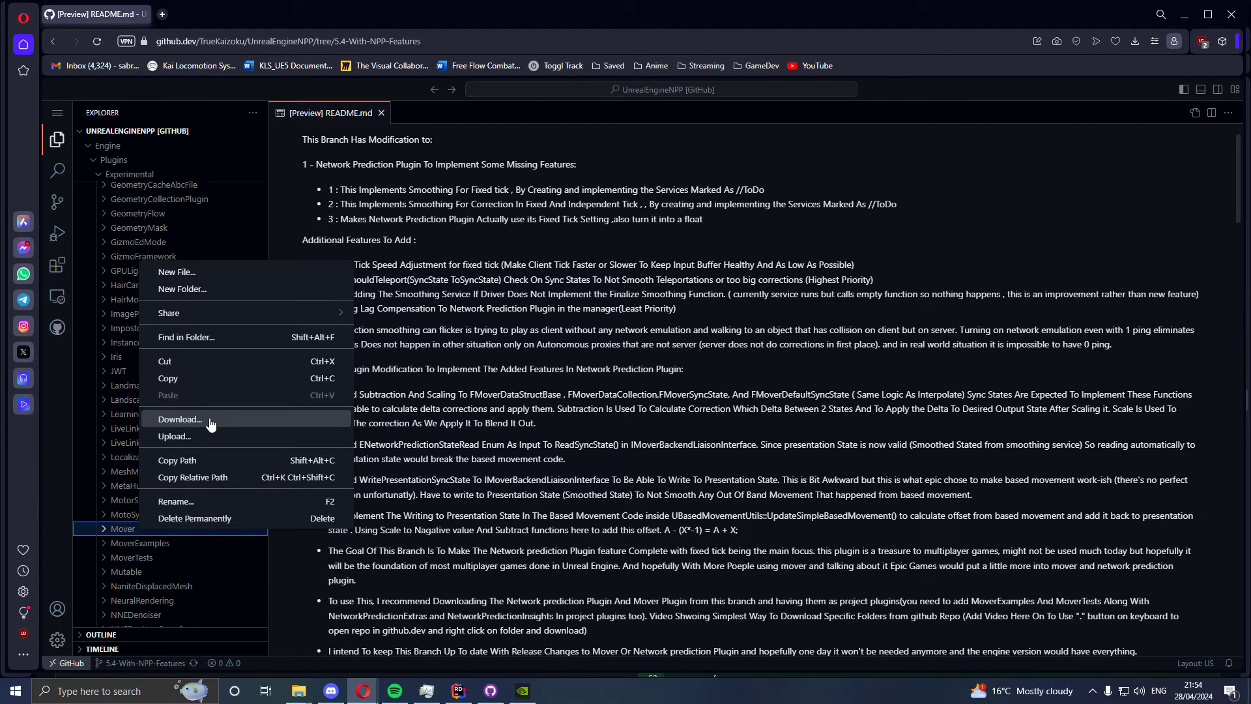
{"action": "left_click", "coordinate": [180, 418]}
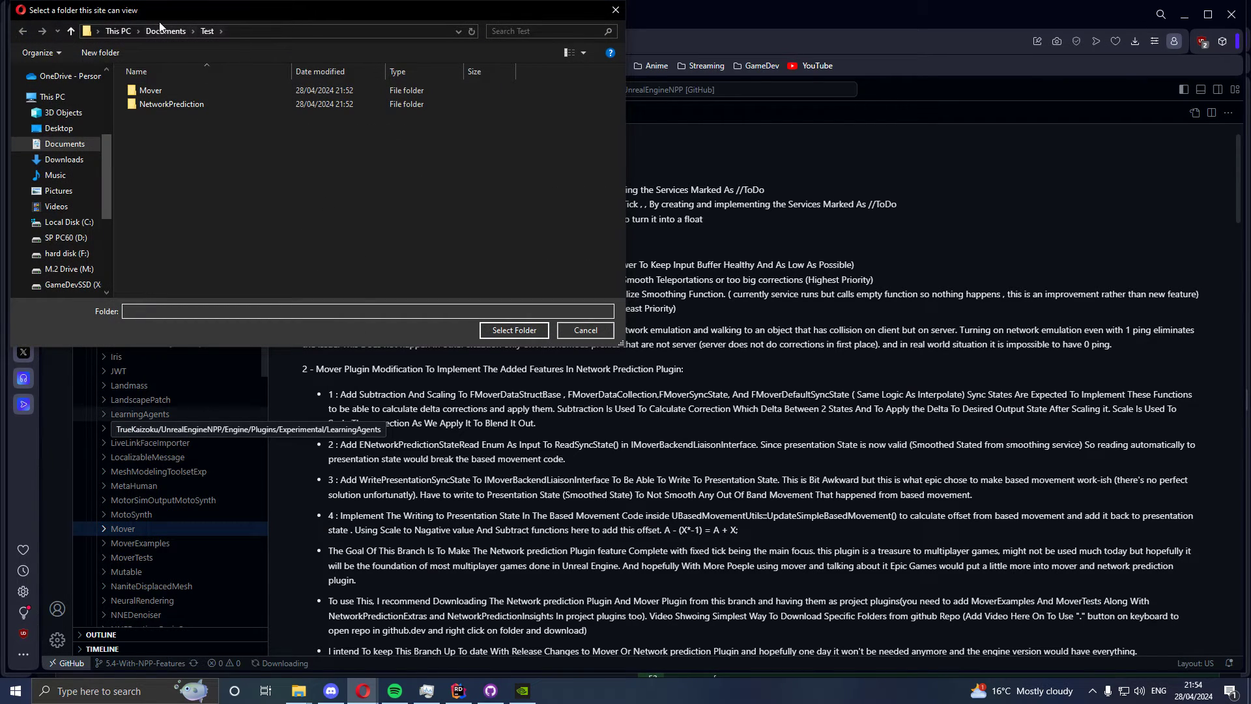
{"action": "left_click", "coordinate": [165, 30]}
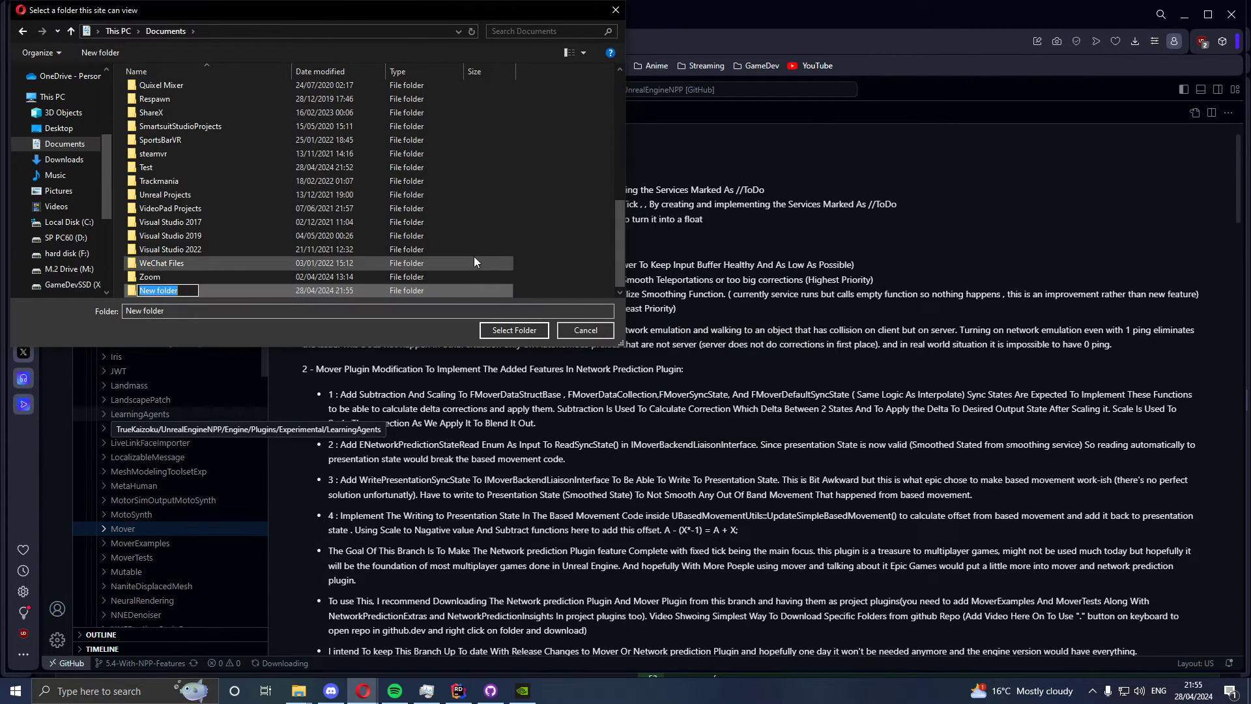
{"action": "mouse_move", "coordinate": [466, 252]}
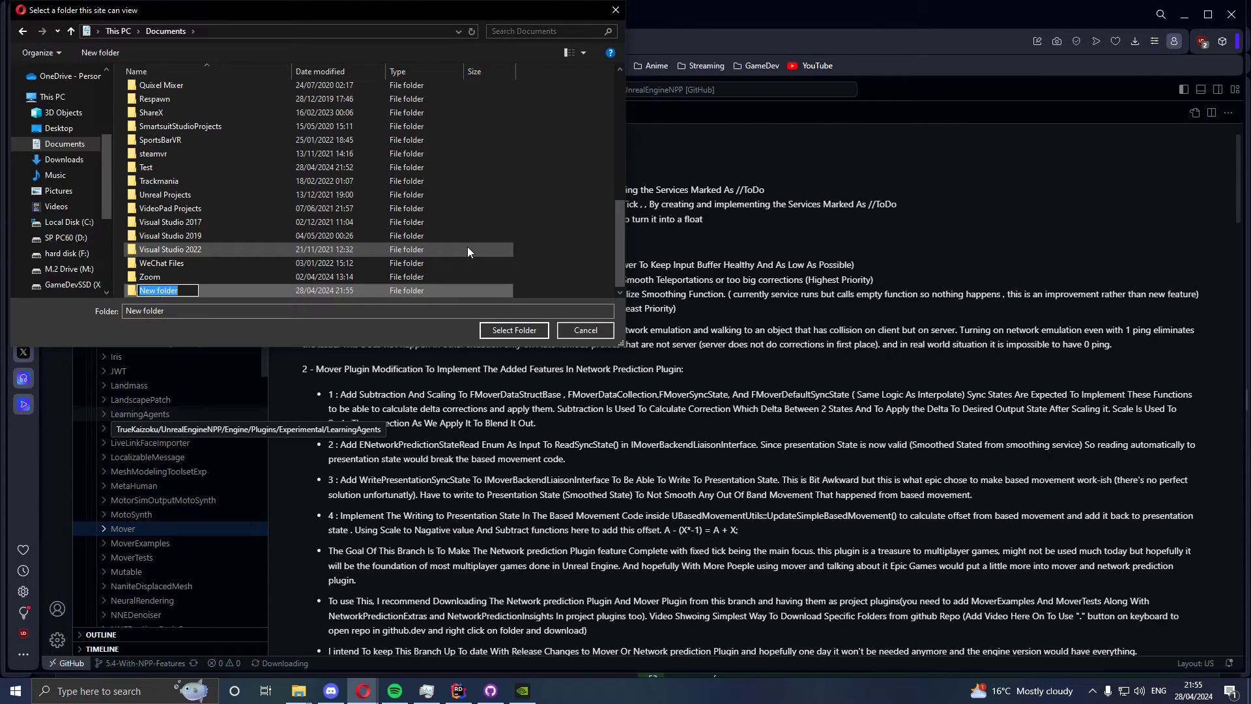
{"action": "type", "text": "Test2"}
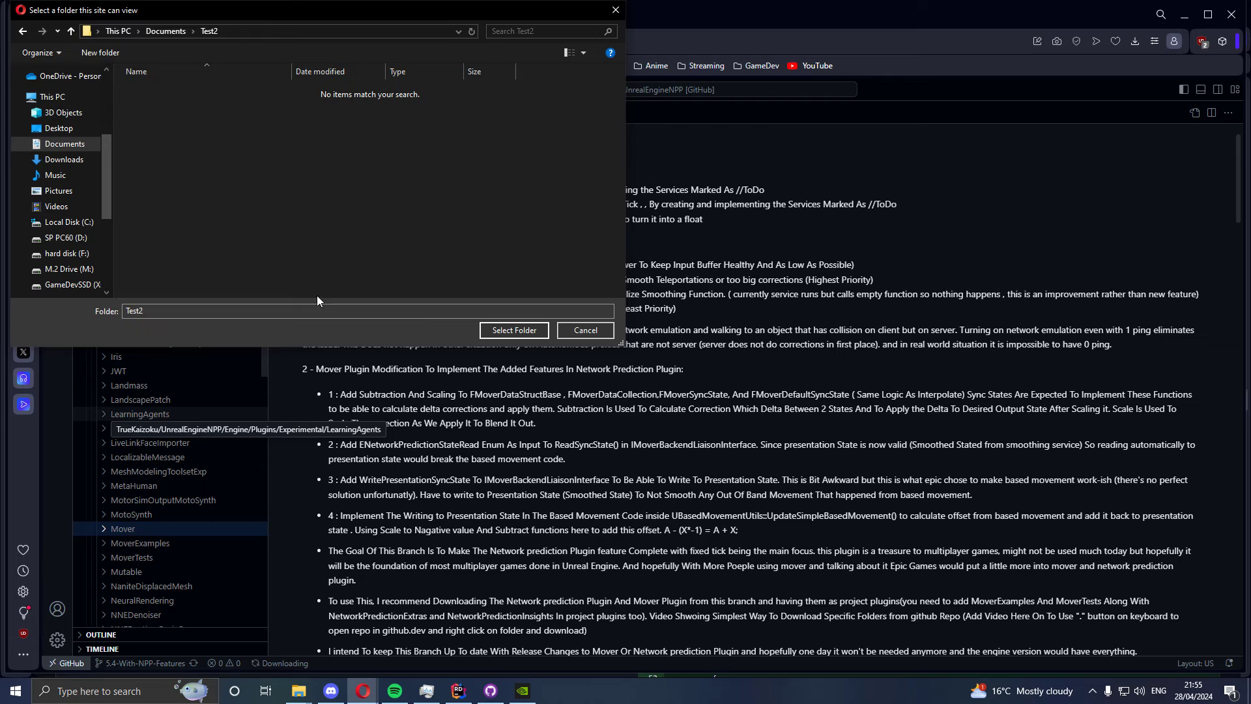
- Select Test2 as the download folder and allow github.dev to save files there
{"action": "left_click", "coordinate": [513, 330]}
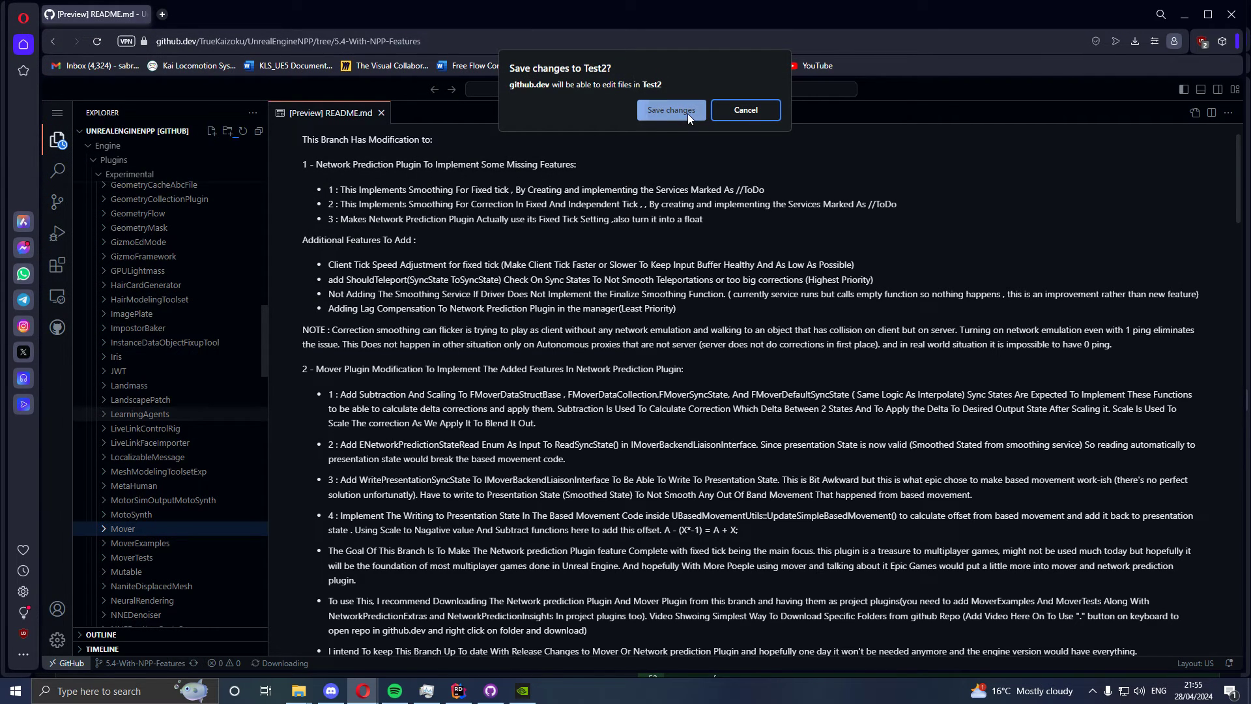
{"action": "left_click", "coordinate": [670, 109]}
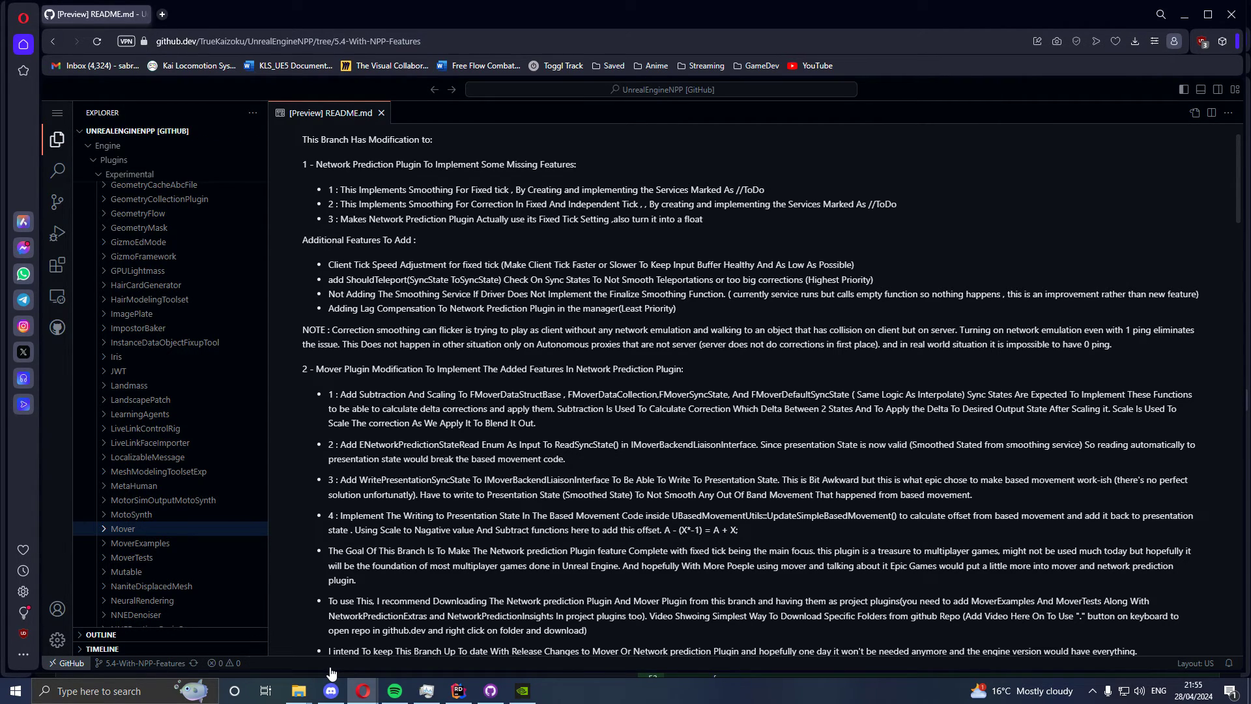
{"action": "mouse_move", "coordinate": [190, 557]}
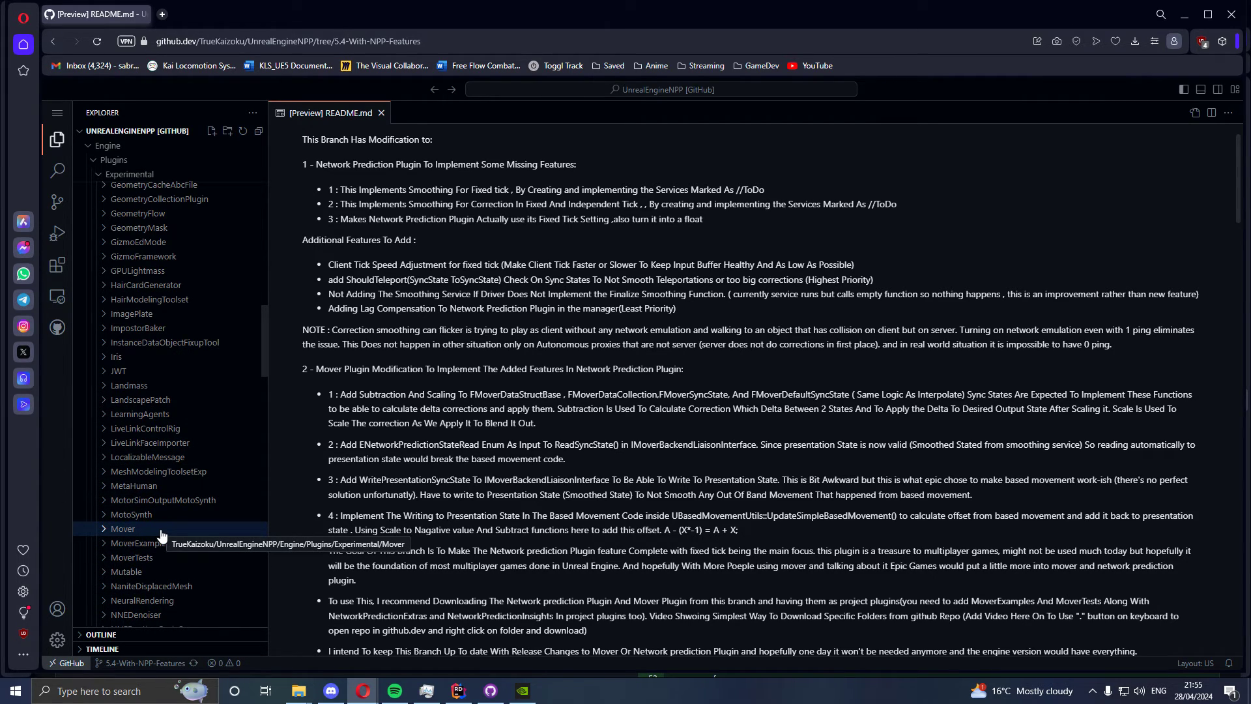
{"action": "mouse_move", "coordinate": [448, 660]}
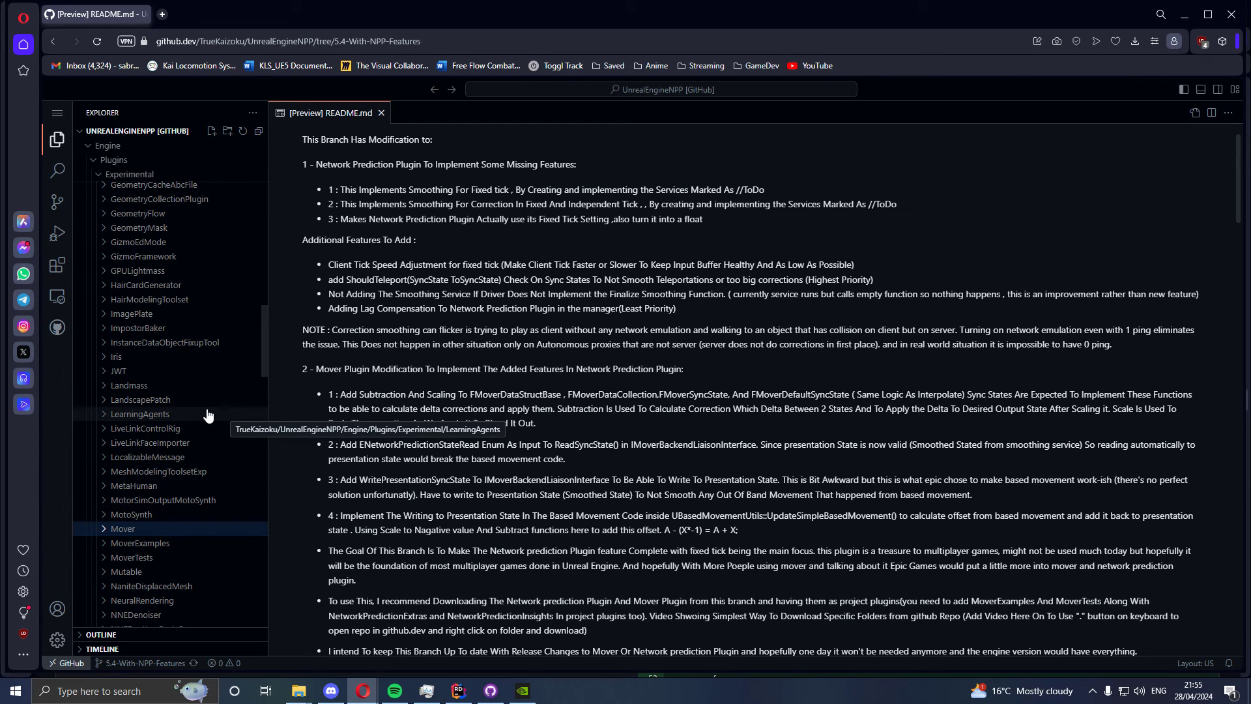
{"action": "mouse_move", "coordinate": [210, 416]}
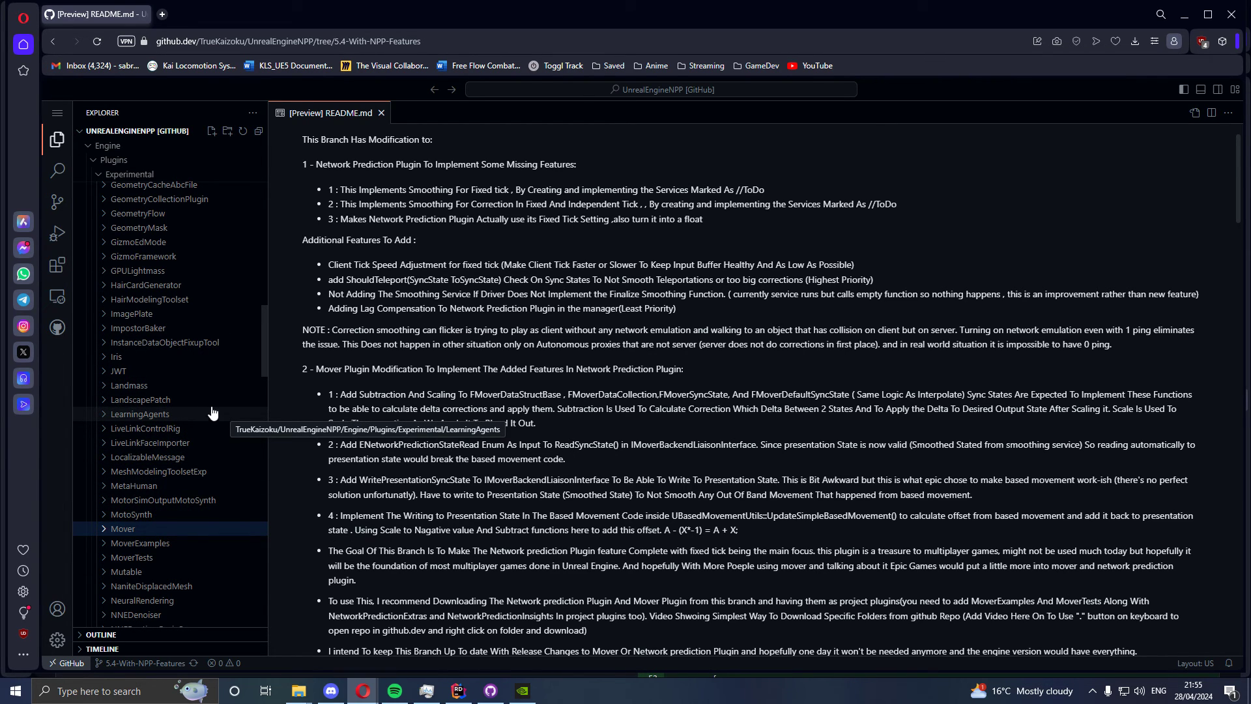
{"action": "mouse_move", "coordinate": [457, 349]}
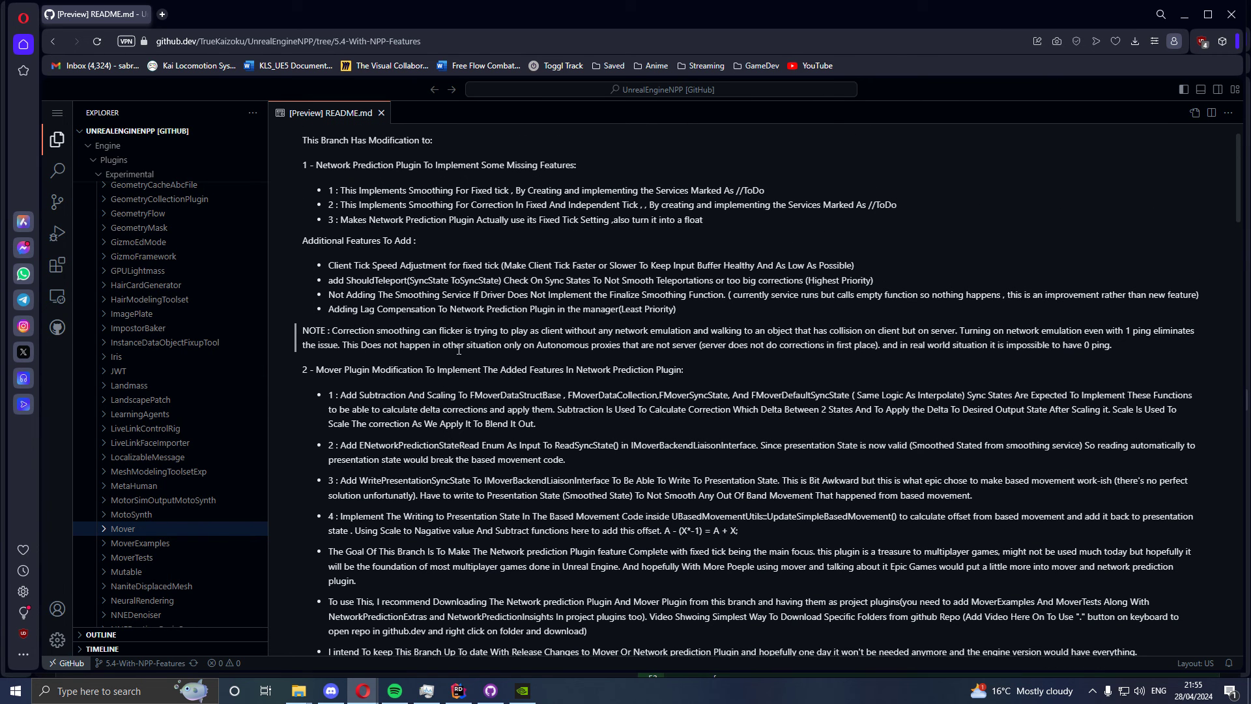